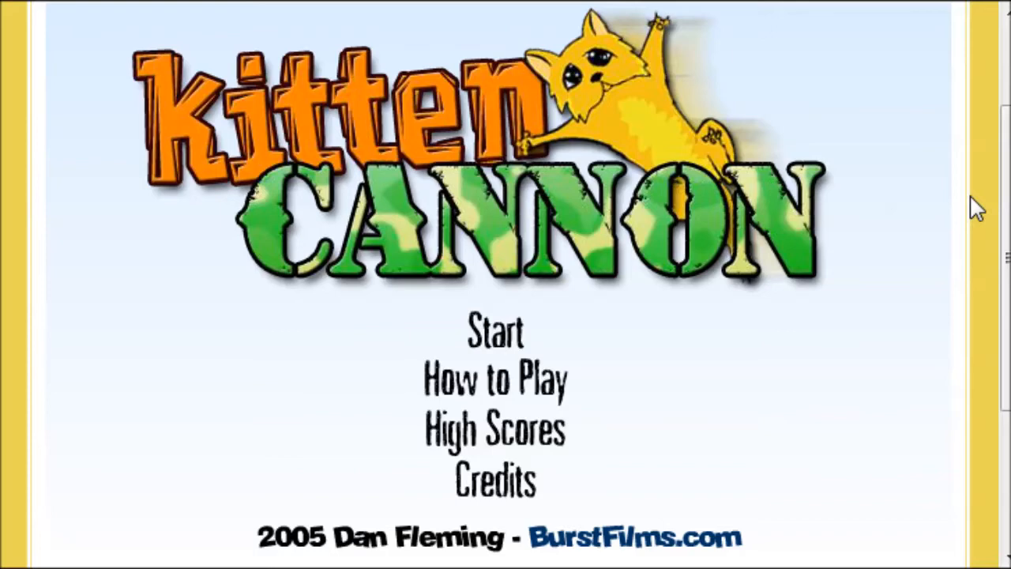
- Start a new Kitten Cannon game from the title menu
{"action": "left_click", "coordinate": [495, 332]}
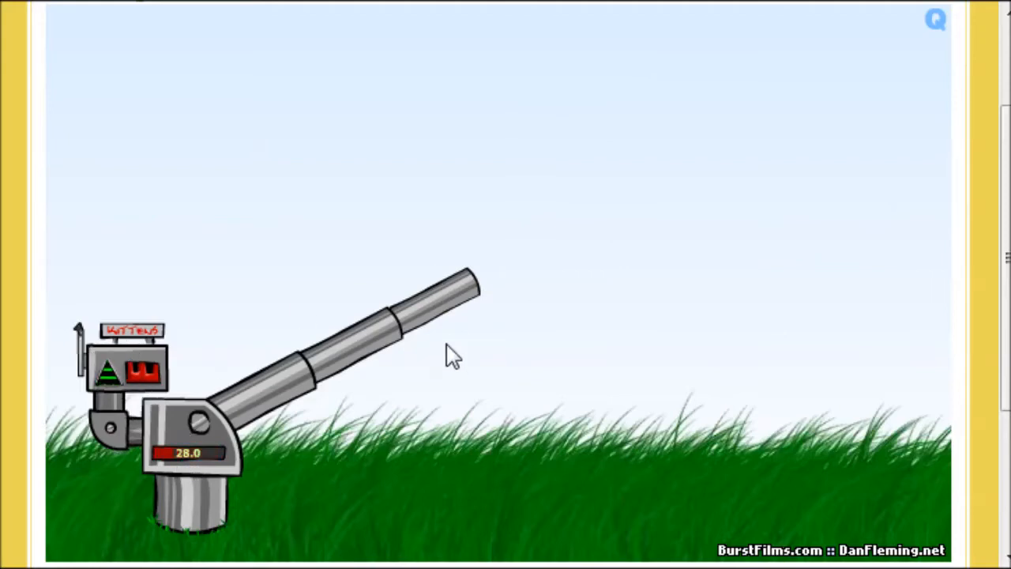
{"action": "mouse_move", "coordinate": [629, 327]}
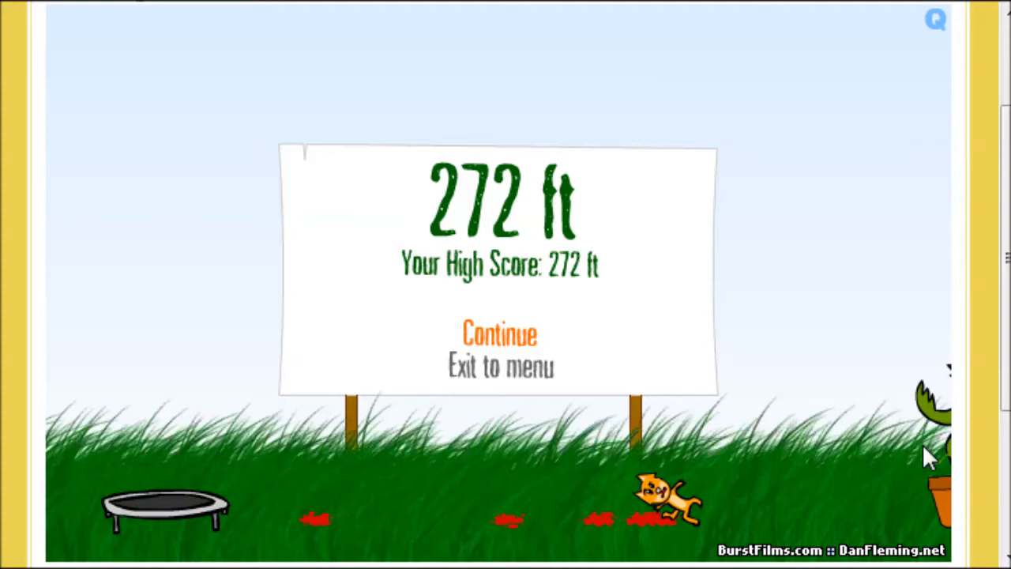
{"action": "mouse_move", "coordinate": [499, 351]}
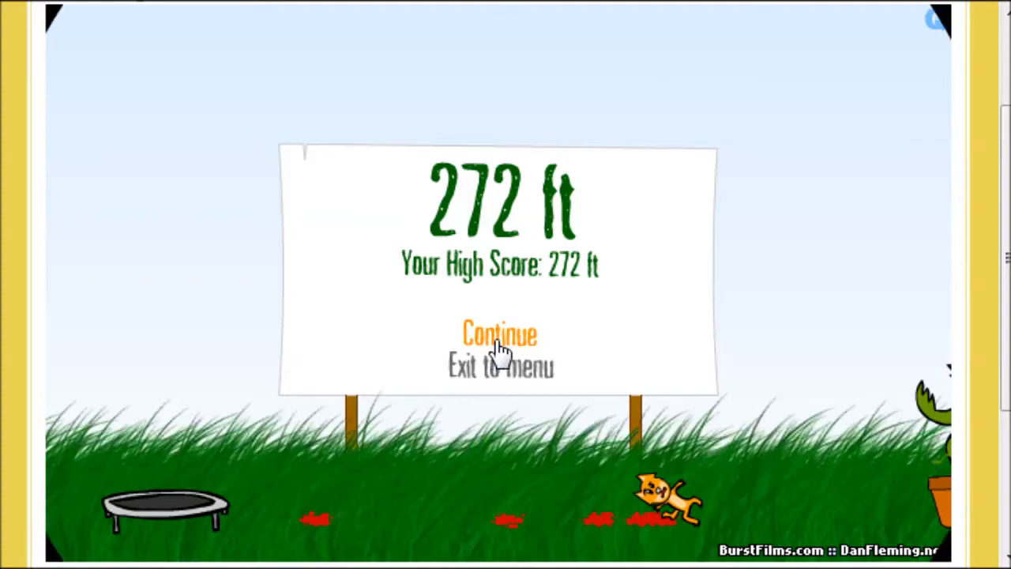
- Continue past the results and fire two launches, landing 52 ft then a 325 ft high score
{"action": "left_click", "coordinate": [499, 332]}
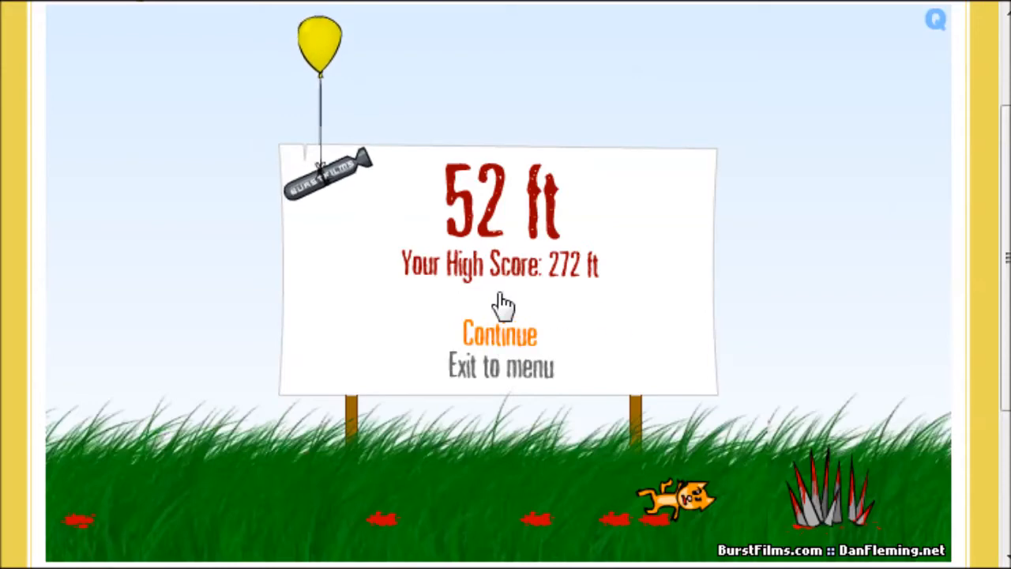
{"action": "mouse_move", "coordinate": [771, 471]}
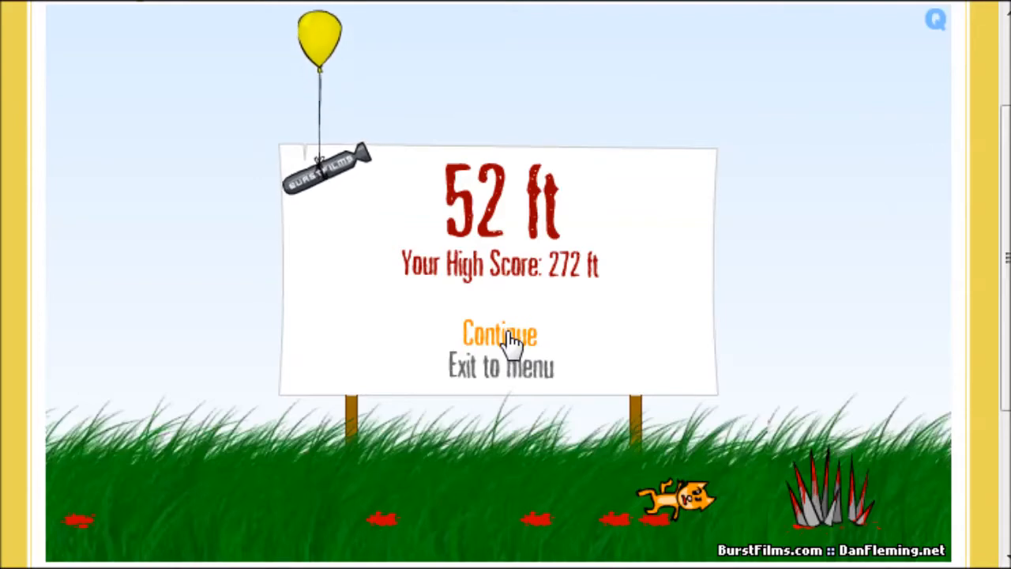
{"action": "left_click", "coordinate": [499, 331]}
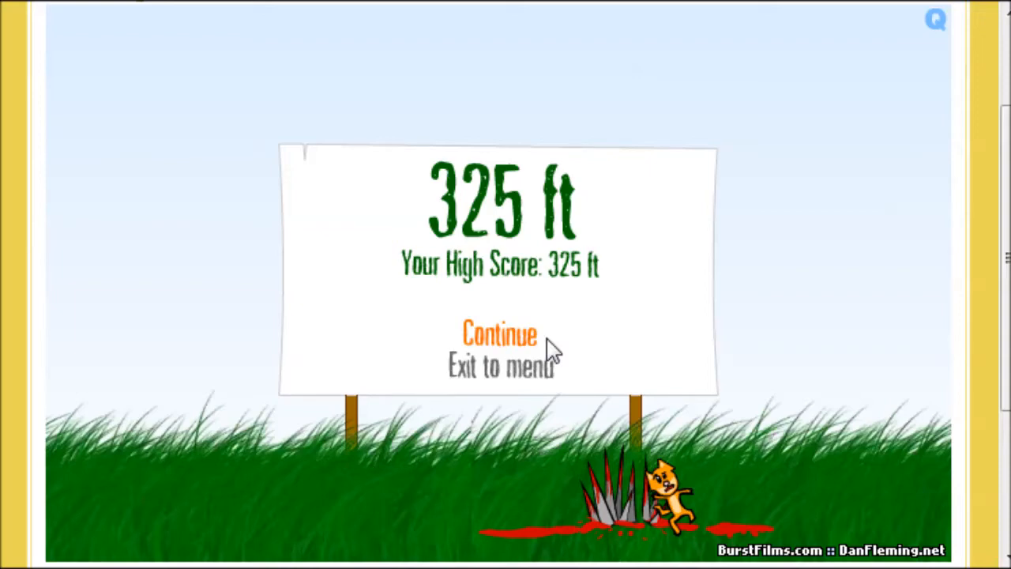
{"action": "mouse_move", "coordinate": [499, 330]}
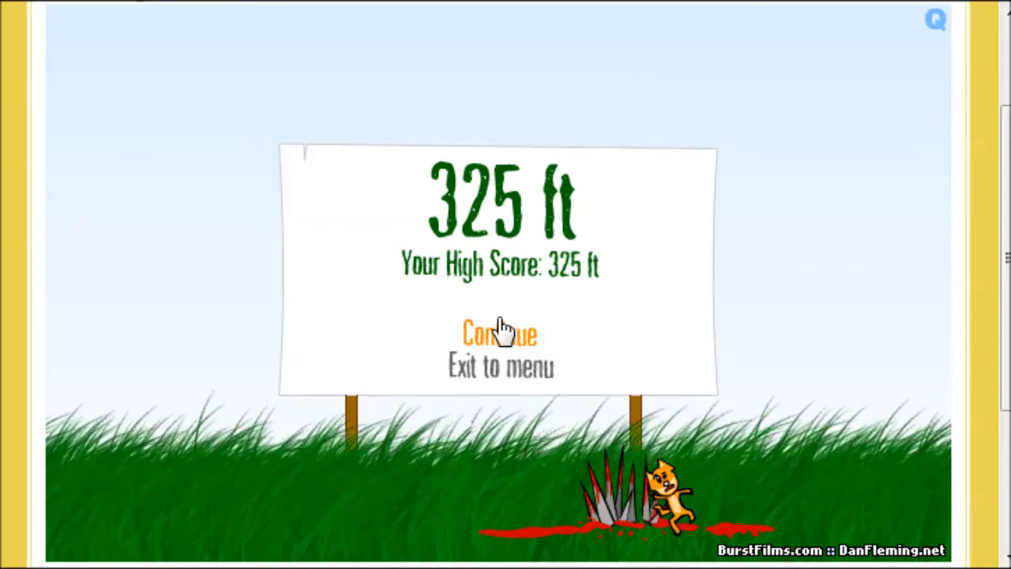
- Fire three more launches of 297, 18 and 658 ft, setting 658 ft as the high score
{"action": "left_click", "coordinate": [499, 333]}
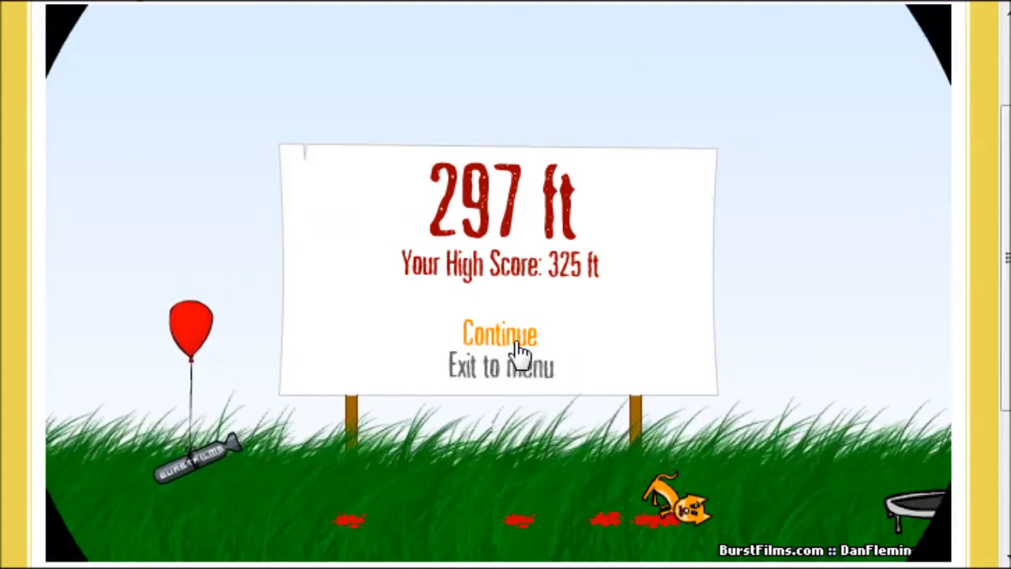
{"action": "left_click", "coordinate": [499, 331]}
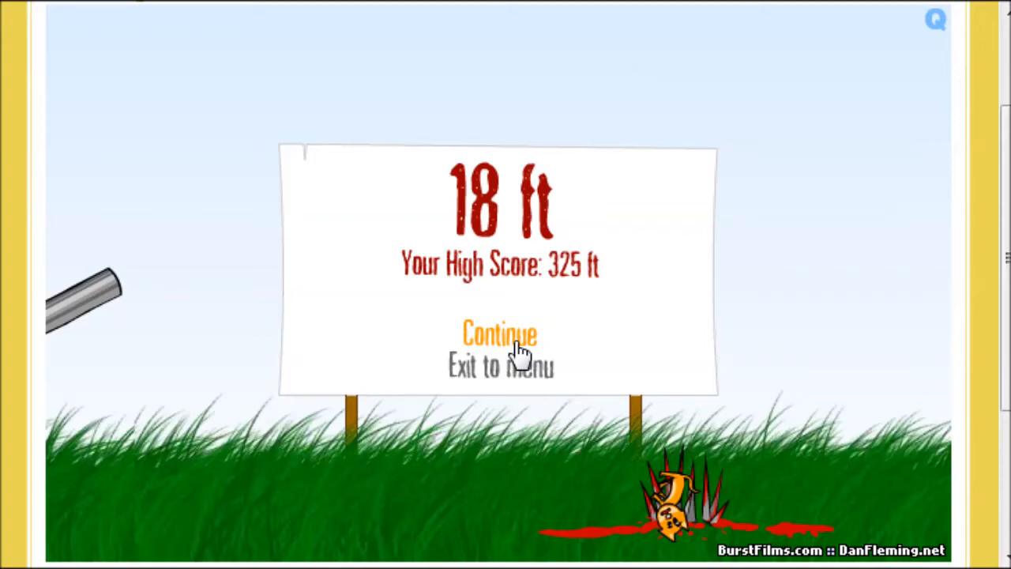
{"action": "left_click", "coordinate": [499, 332]}
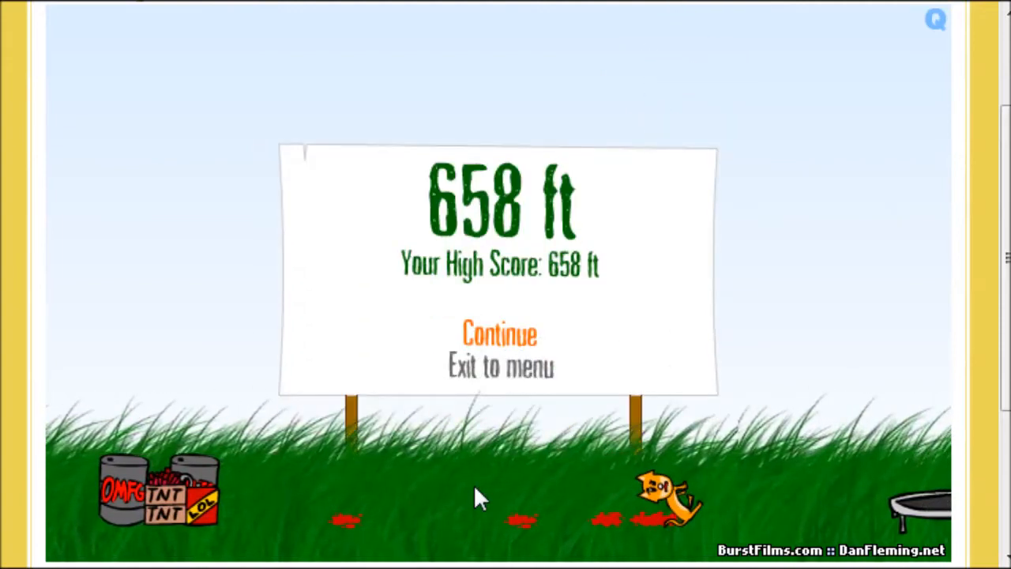
{"action": "mouse_move", "coordinate": [518, 340]}
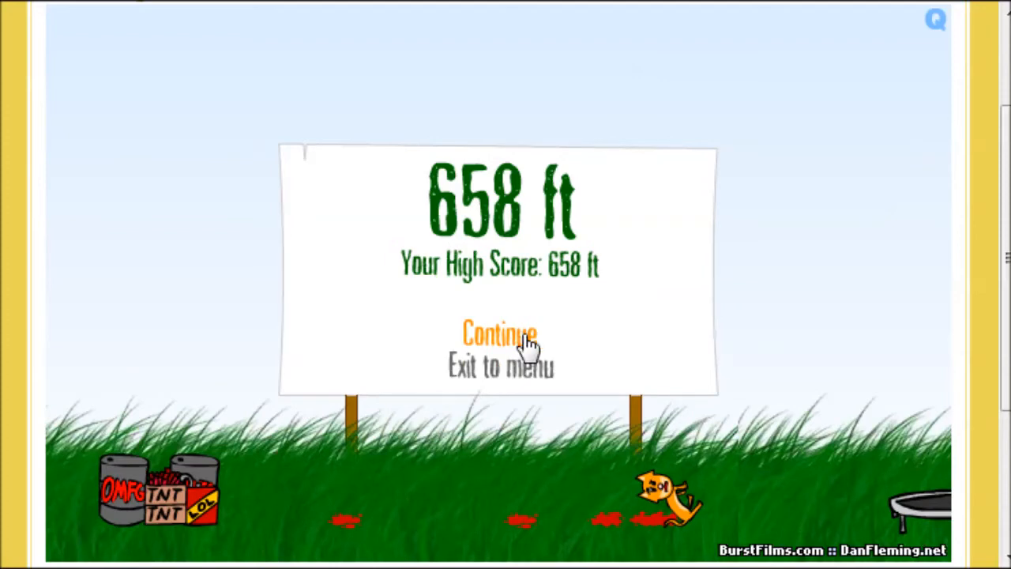
- Fire four launches landing at 136, 19, 63 and 71 ft, short of 658 ft
{"action": "left_click", "coordinate": [499, 332]}
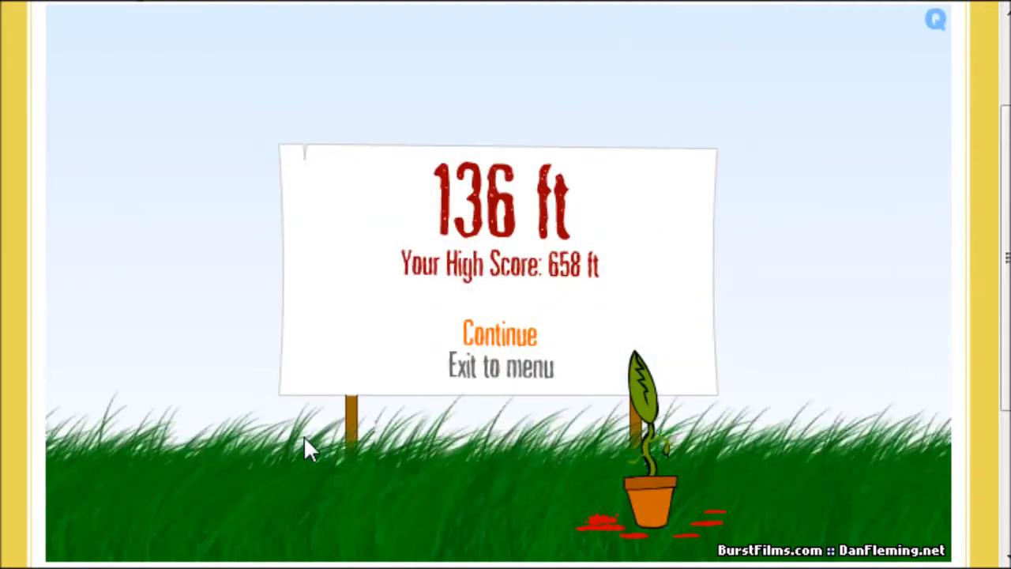
{"action": "mouse_move", "coordinate": [499, 332]}
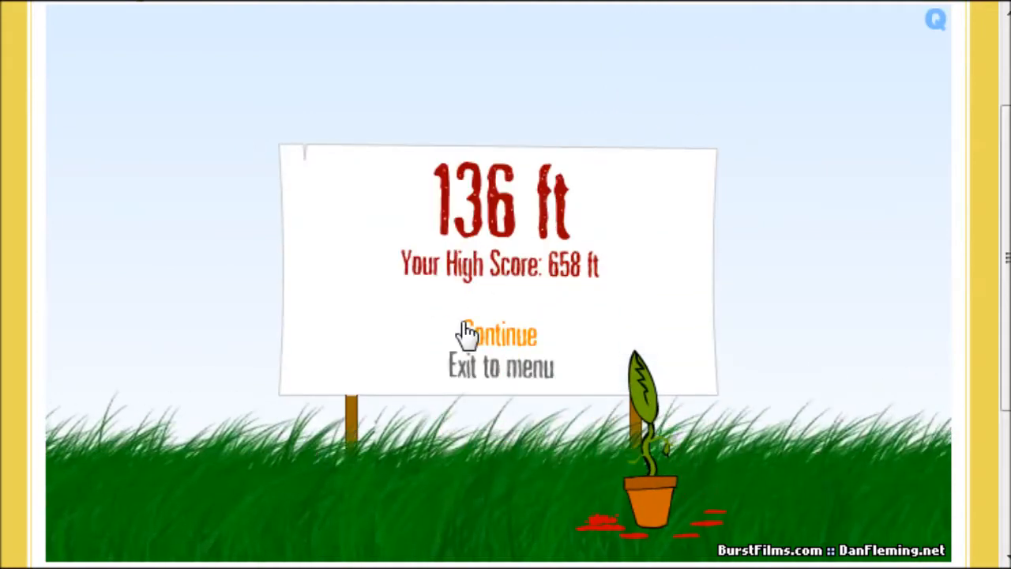
{"action": "left_click", "coordinate": [499, 331]}
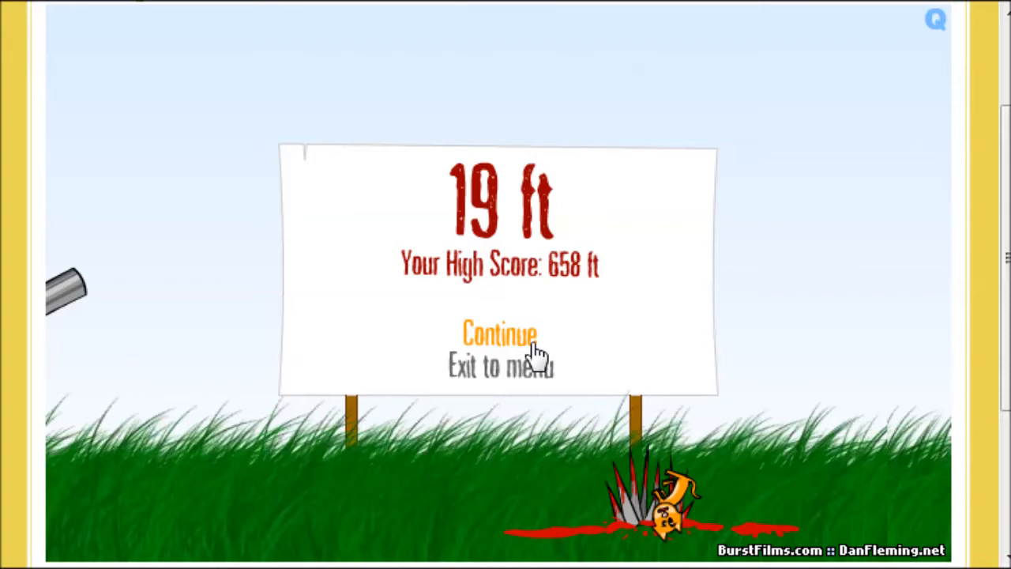
{"action": "left_click", "coordinate": [500, 332]}
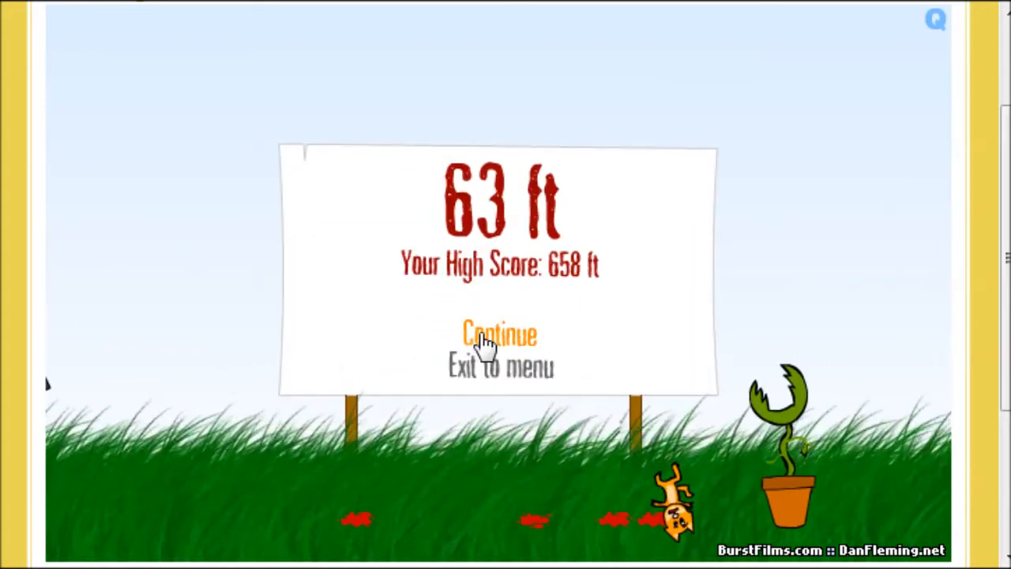
{"action": "left_click", "coordinate": [500, 332]}
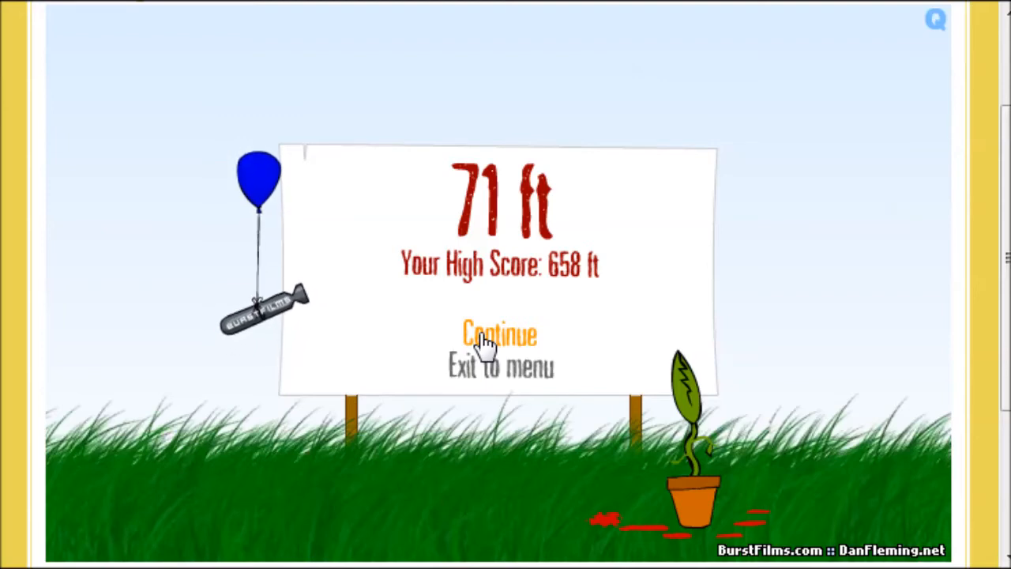
- Relaunch repeatedly, adding results of 36, 33, 140, 19 and 18 ft
{"action": "left_click", "coordinate": [500, 332]}
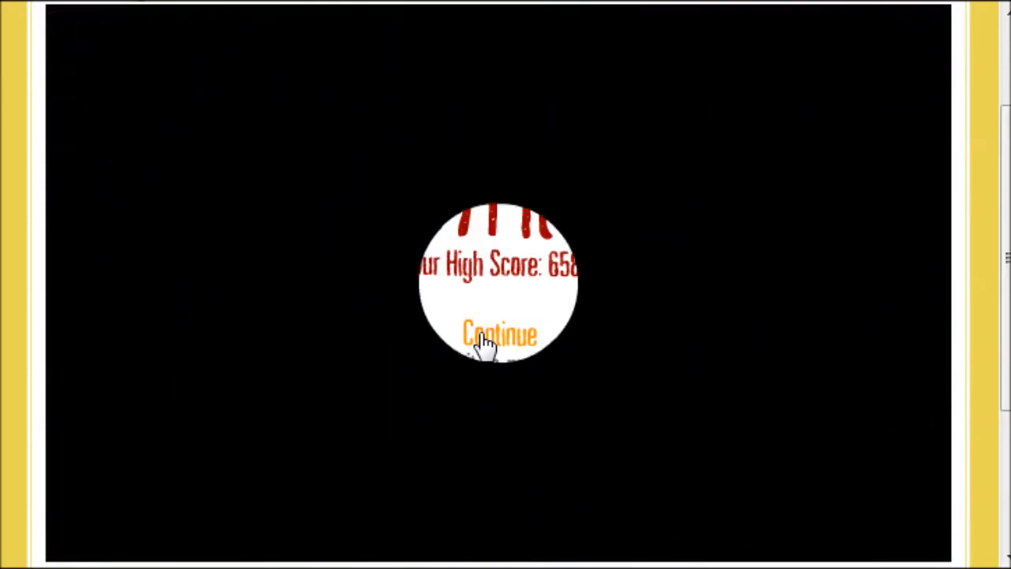
{"action": "left_click", "coordinate": [497, 331]}
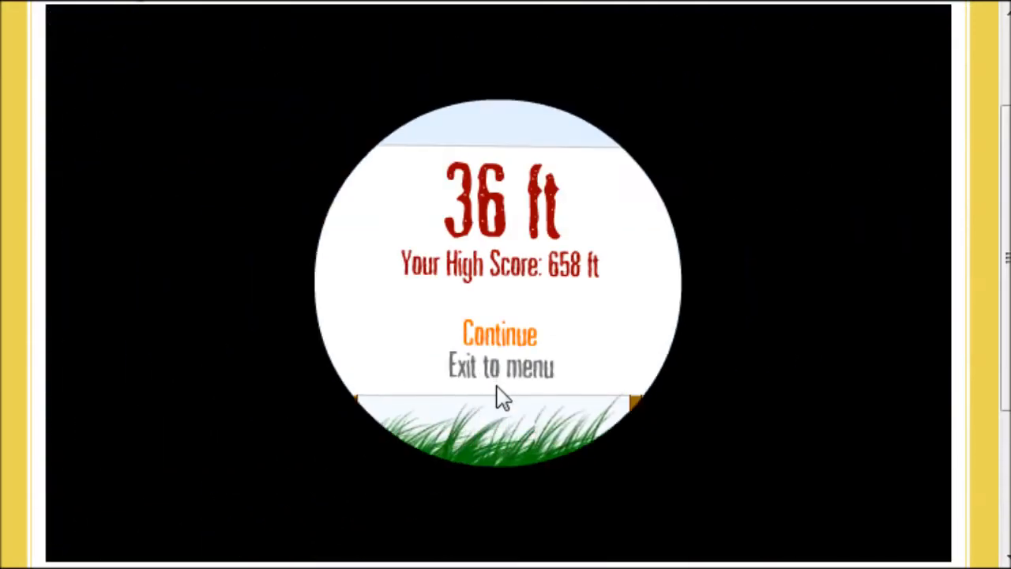
{"action": "left_click", "coordinate": [499, 334]}
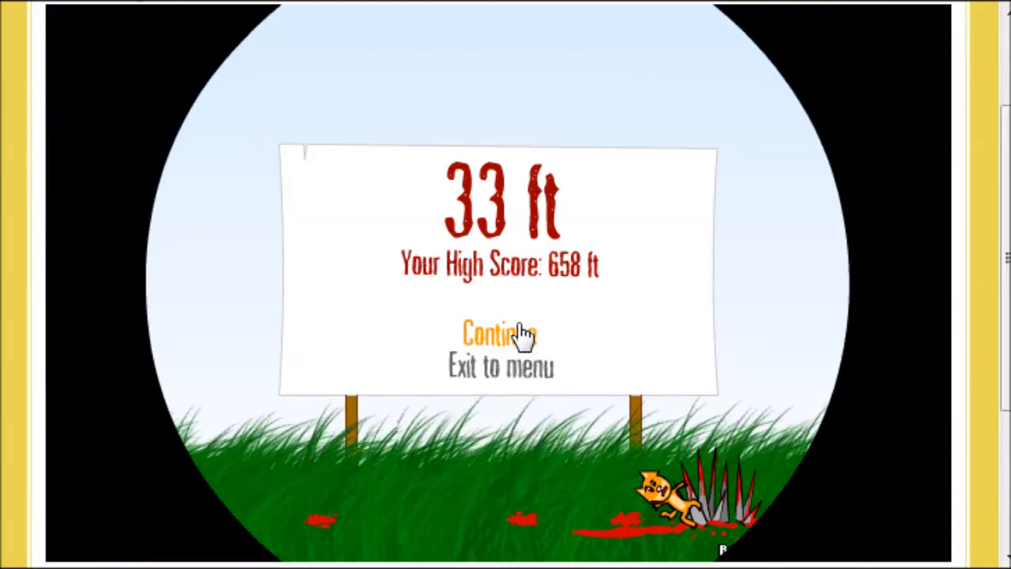
{"action": "left_click", "coordinate": [499, 332]}
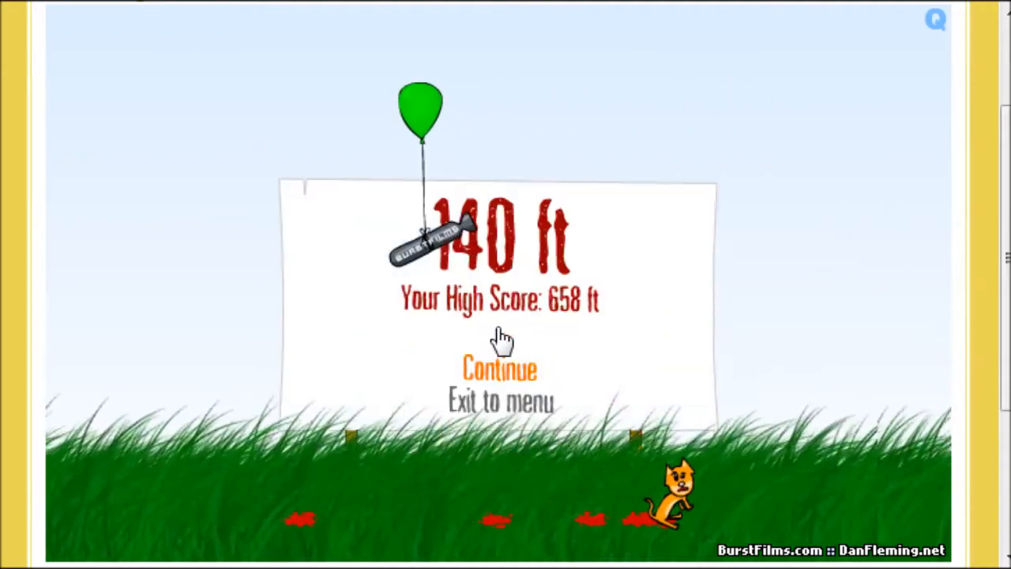
{"action": "left_click", "coordinate": [500, 369]}
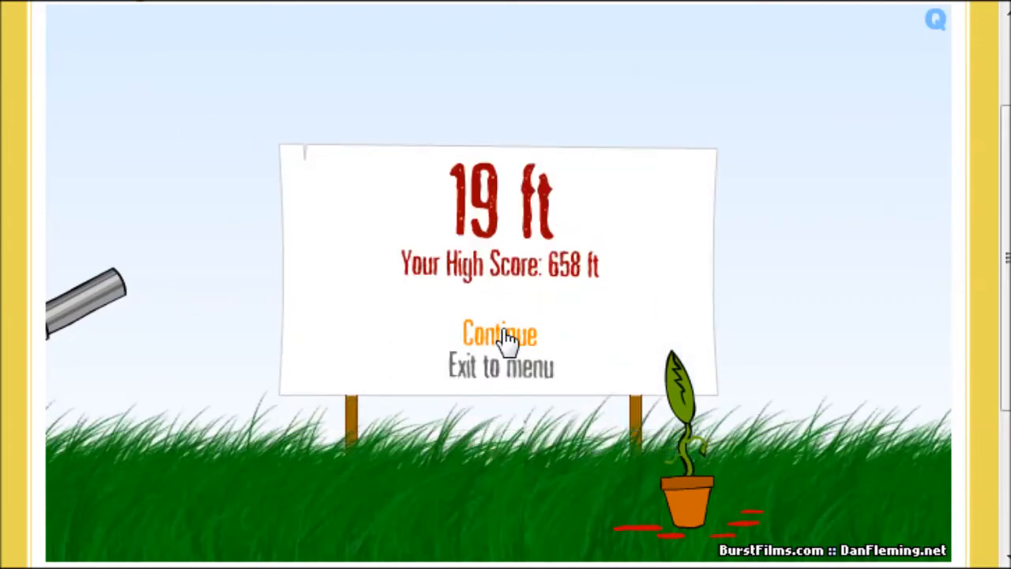
{"action": "left_click", "coordinate": [499, 332]}
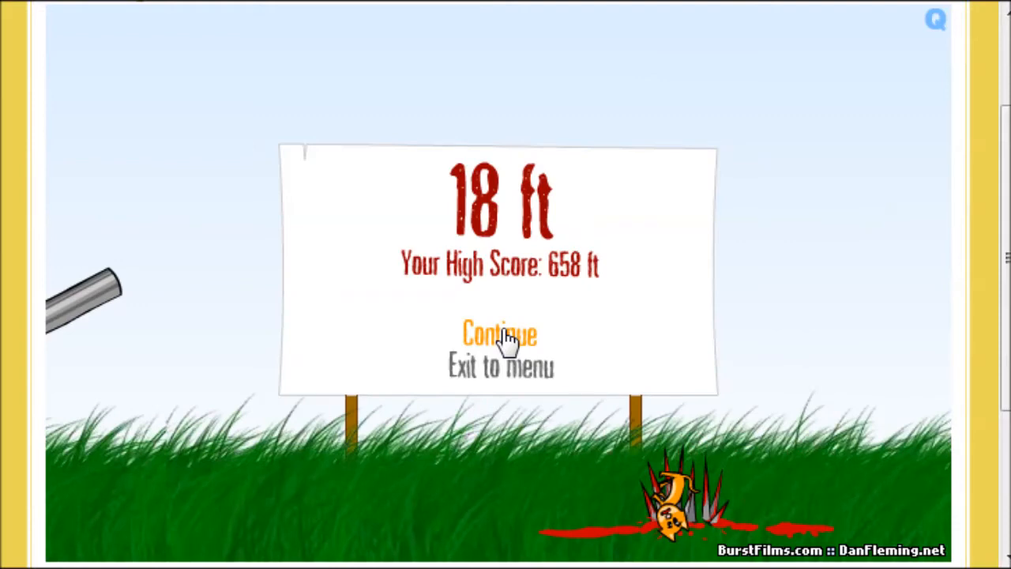
- Fire another round of launches landing at 488, 78, 249 and 78 ft
{"action": "left_click", "coordinate": [499, 332]}
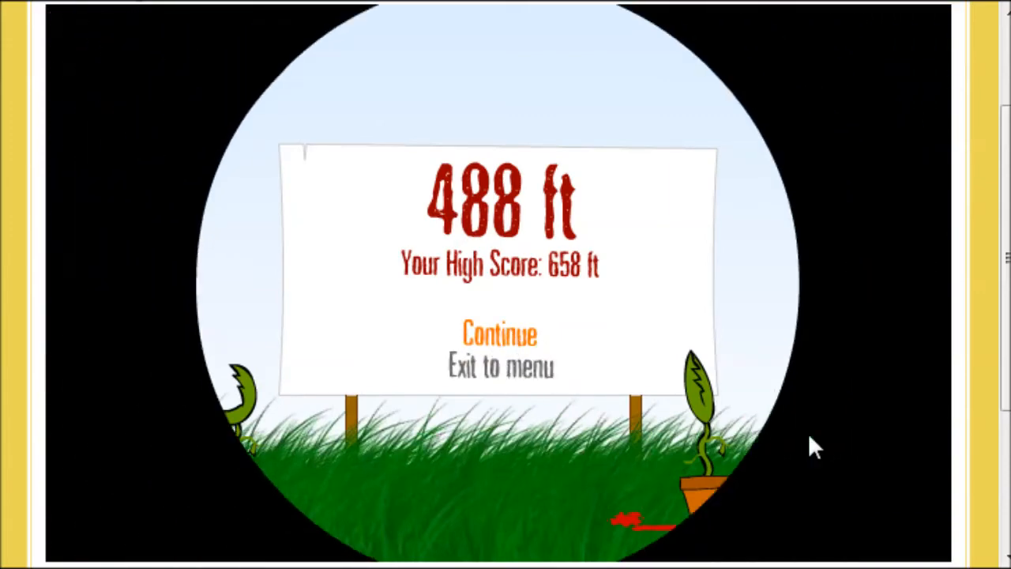
{"action": "left_click", "coordinate": [499, 331]}
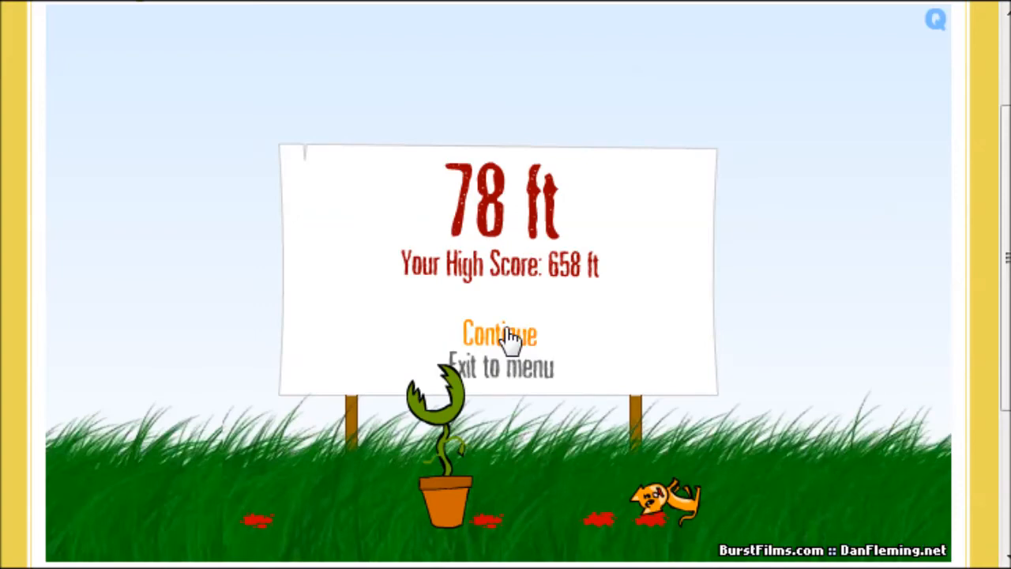
{"action": "left_click", "coordinate": [500, 332]}
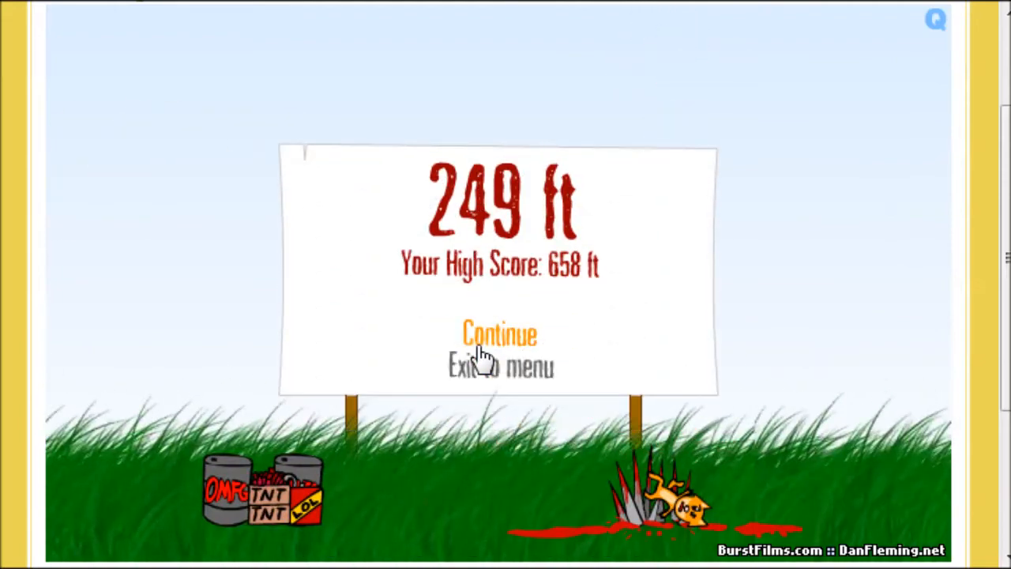
{"action": "left_click", "coordinate": [499, 332]}
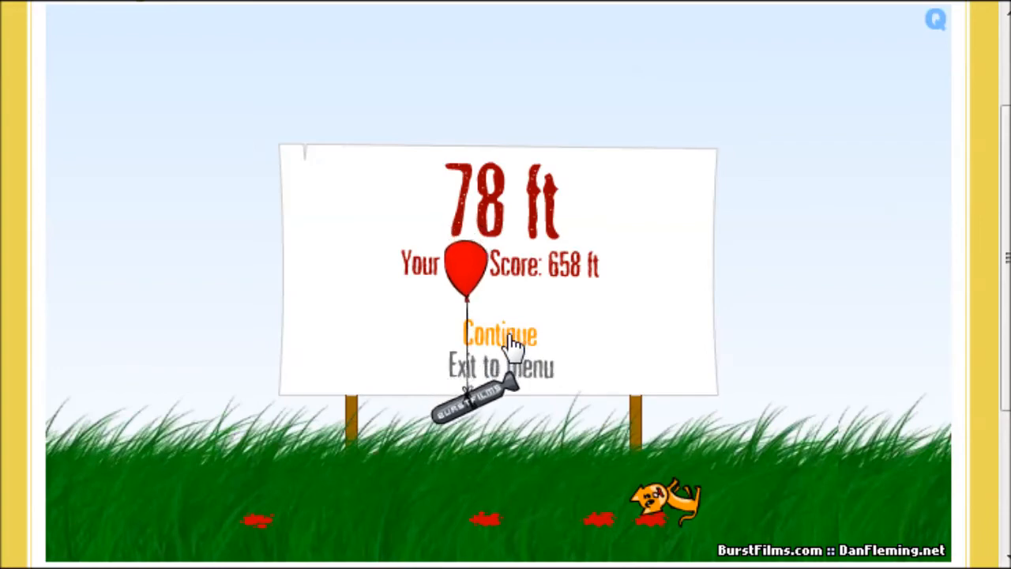
- Fire launches of 90, 83, 185 and 304 ft, then return to the cannon
{"action": "left_click", "coordinate": [499, 332]}
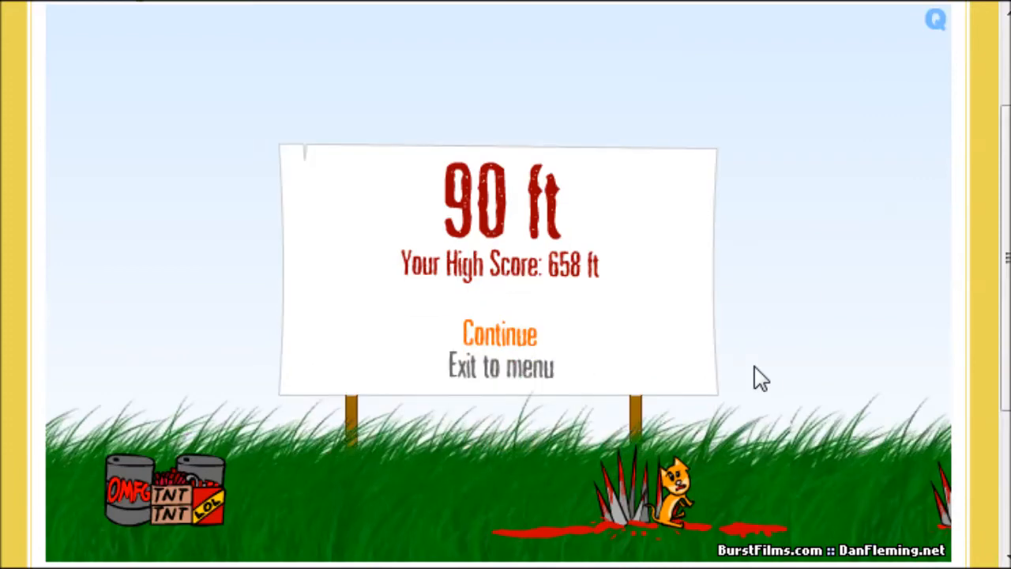
{"action": "left_click", "coordinate": [499, 333]}
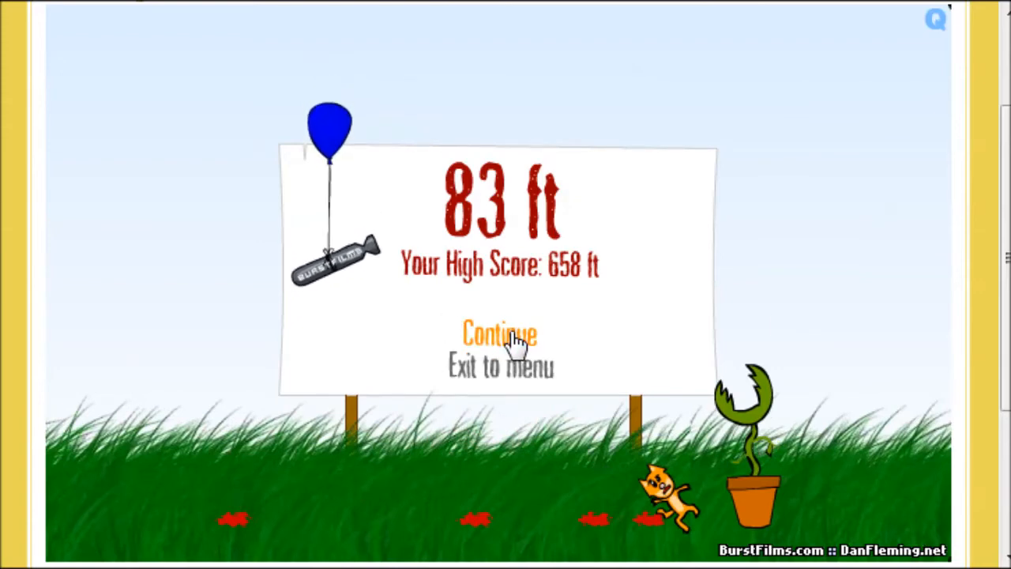
{"action": "left_click", "coordinate": [500, 332]}
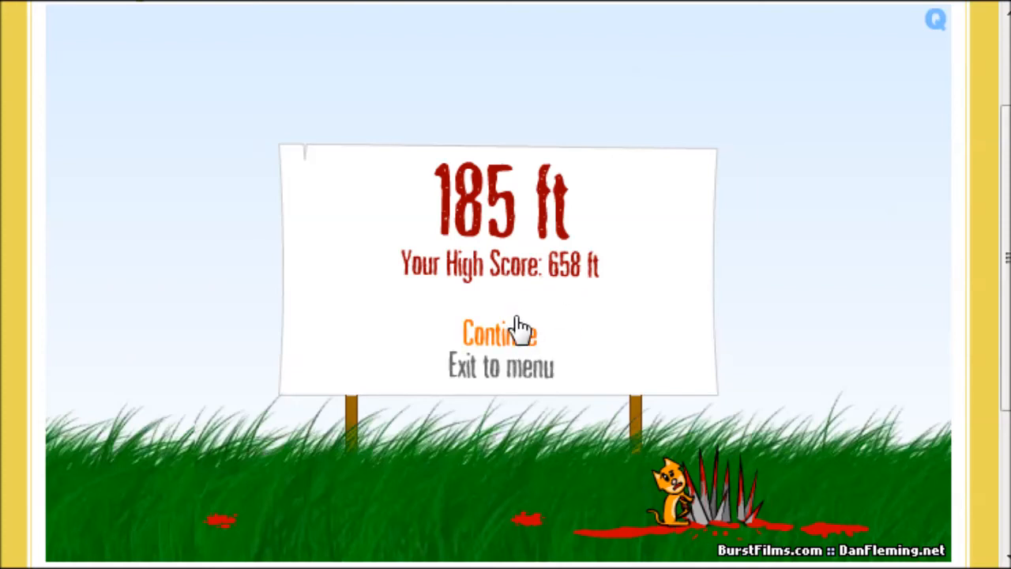
{"action": "left_click", "coordinate": [500, 332]}
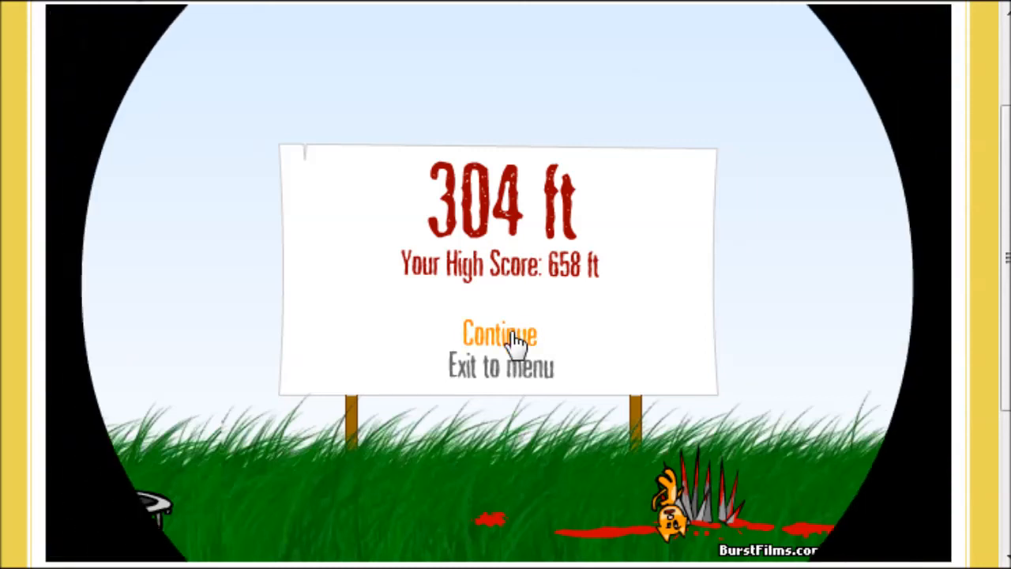
{"action": "left_click", "coordinate": [499, 332]}
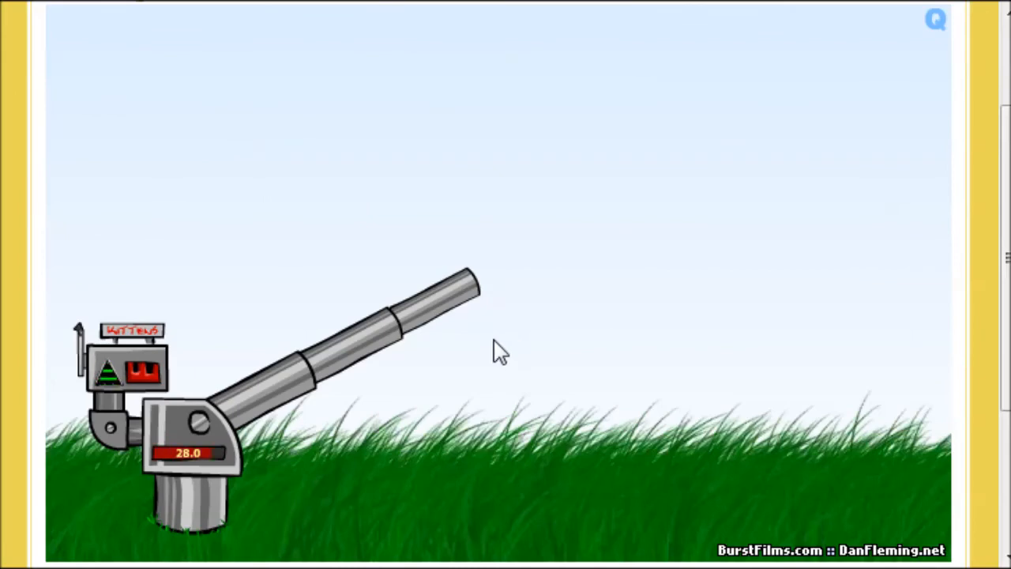
{"action": "mouse_move", "coordinate": [392, 450]}
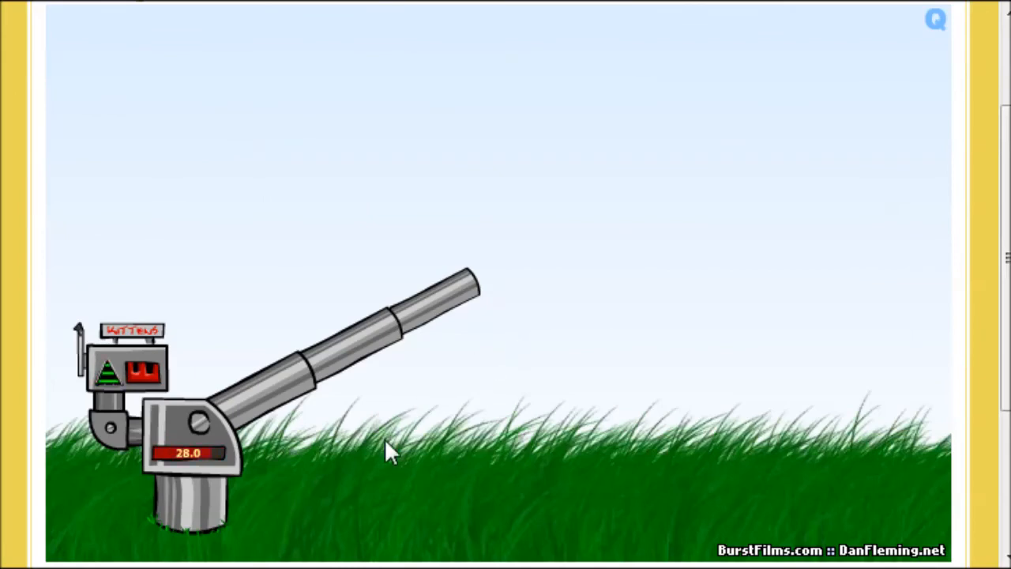